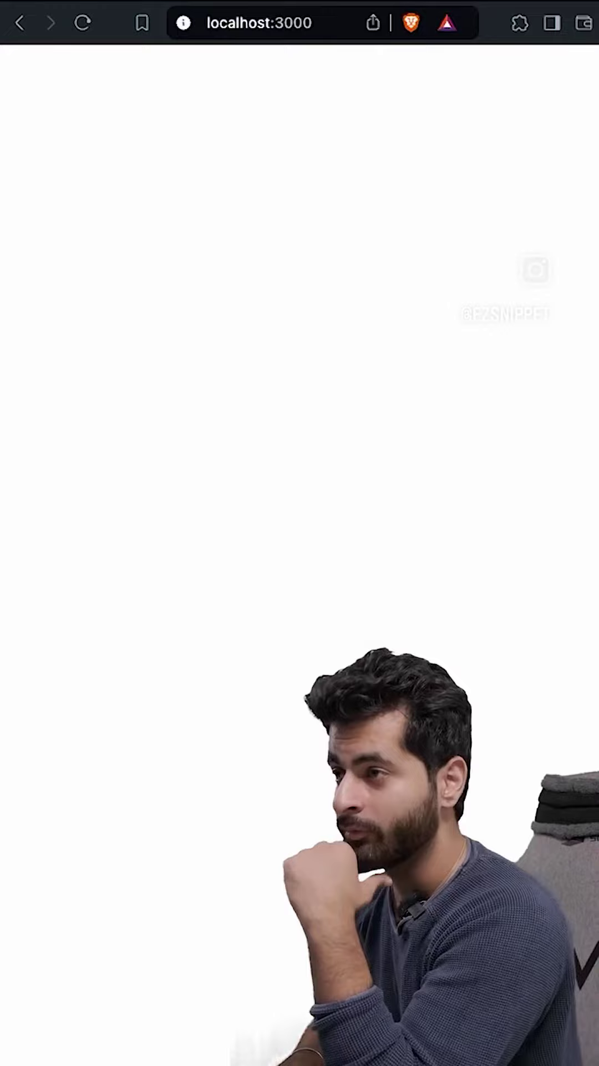
Move between the Next.js Middleware docs page and the middleware.ts editor tab.
{"action": "left_click", "coordinate": [265, 24]}
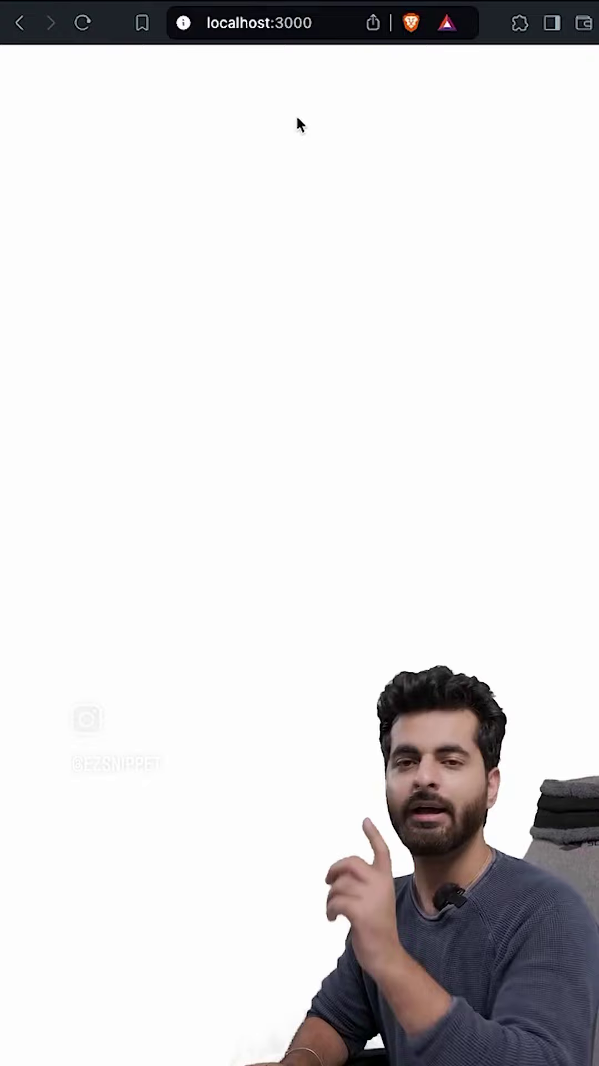
{"action": "left_click", "coordinate": [260, 22]}
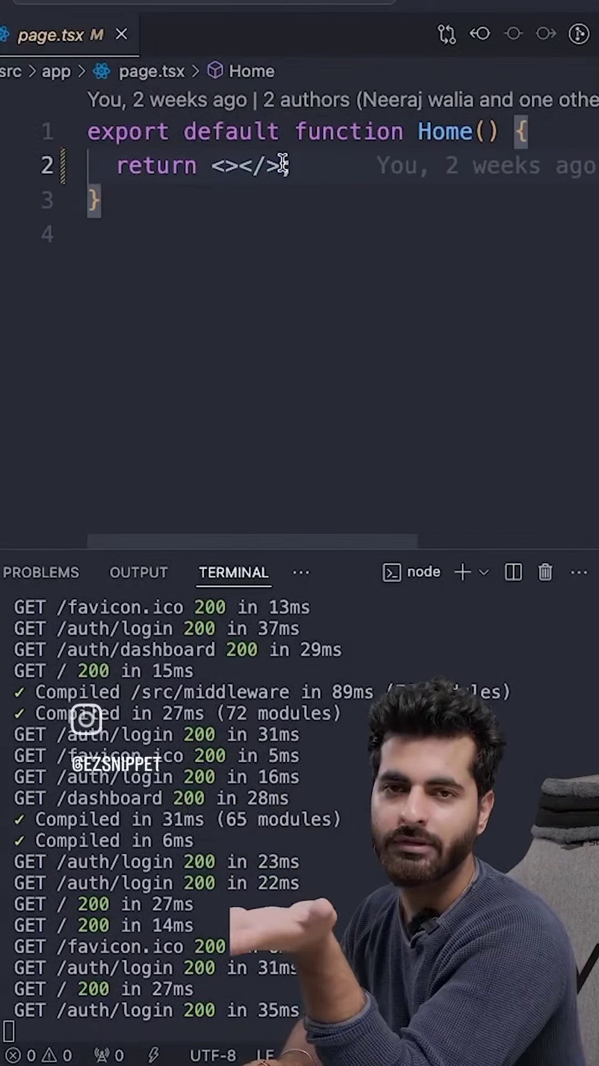
{"action": "right_click", "coordinate": [50, 125]}
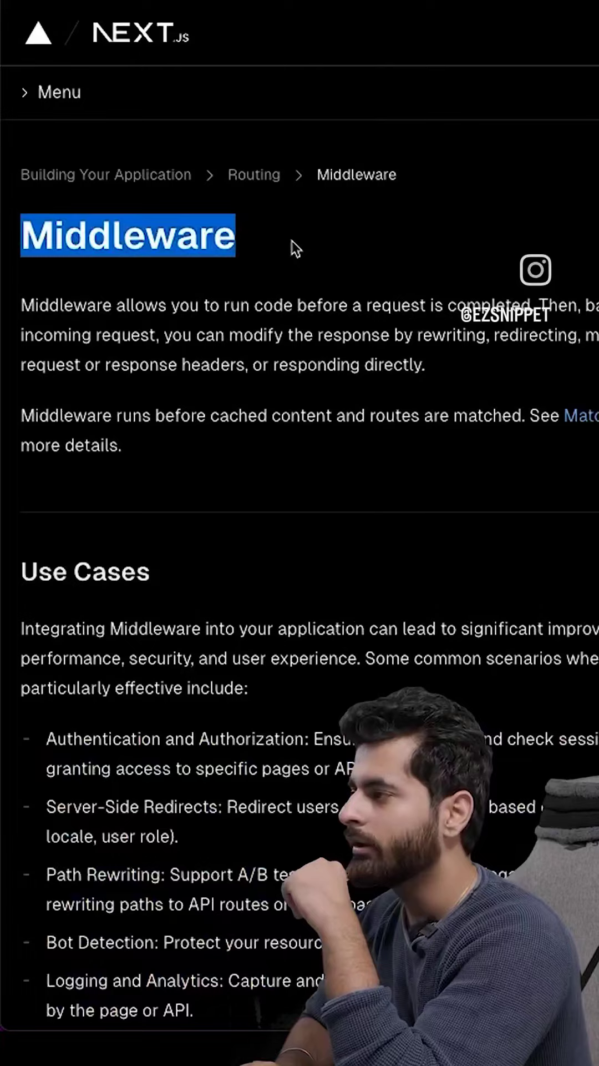
Replace '/home' with '/auth' in the middleware.ts redirect URL.
{"action": "scroll", "scroll_direction": "down", "scroll_amount": 3}
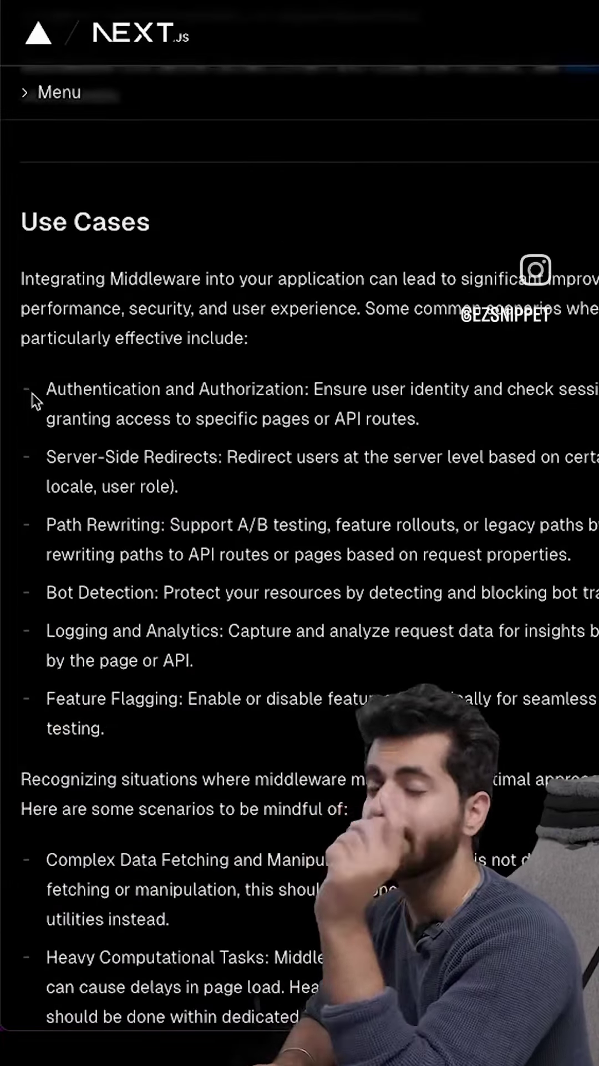
{"action": "scroll", "scroll_direction": "down", "scroll_amount": 3}
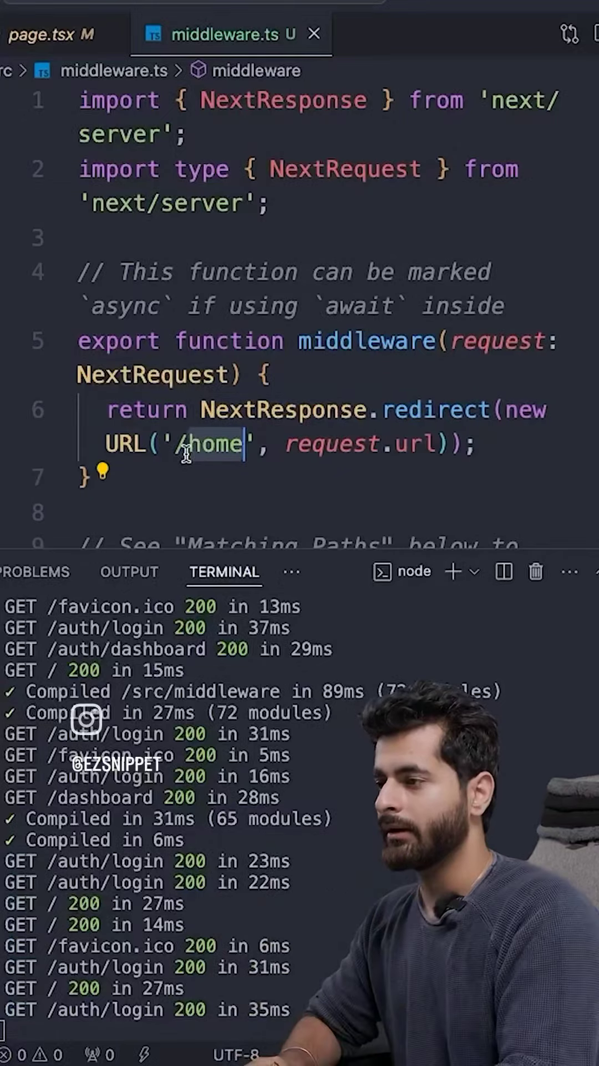
{"action": "type", "text": "/auth"}
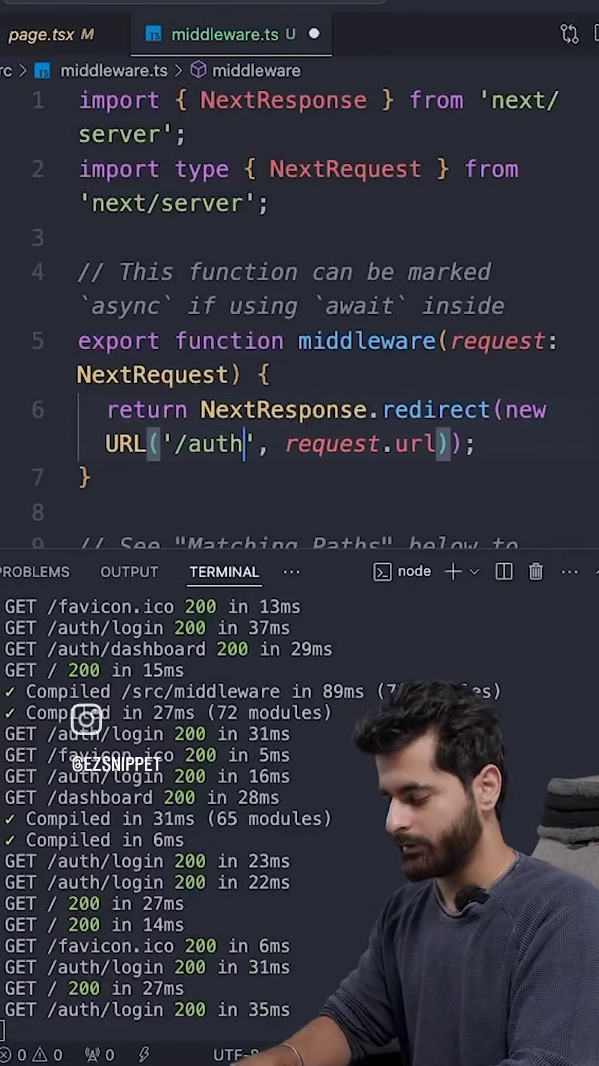